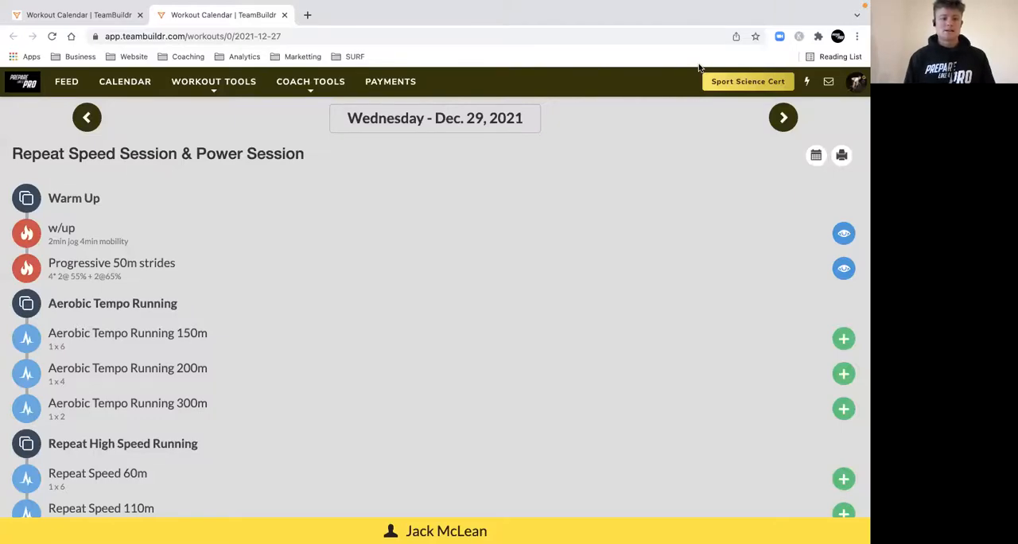
mouse_move(125, 82)
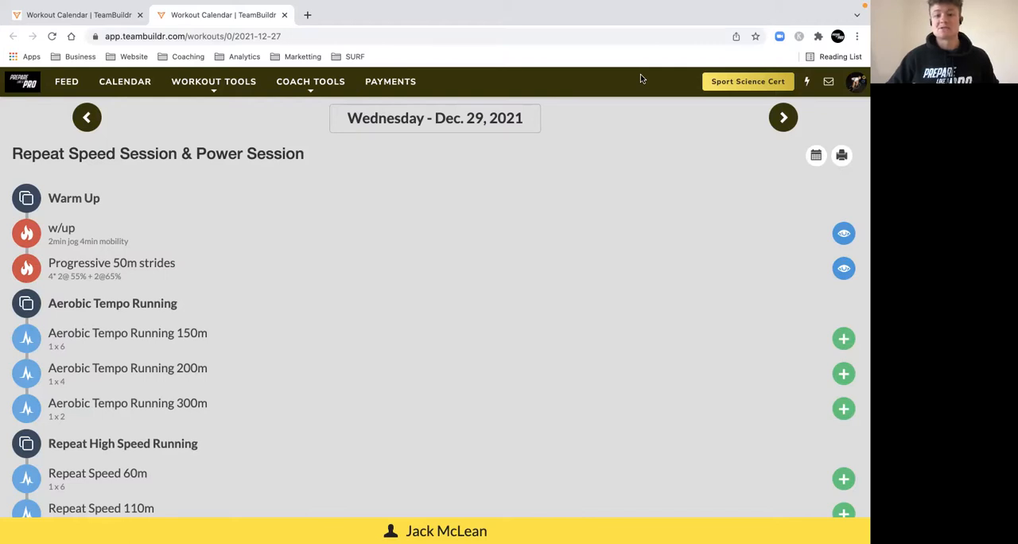
mouse_move(761, 58)
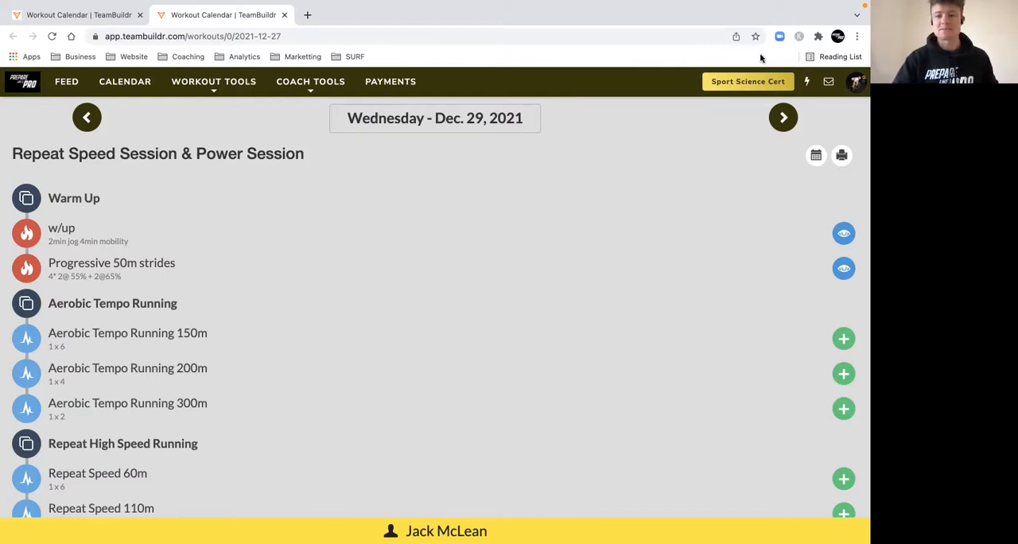
mouse_move(261, 237)
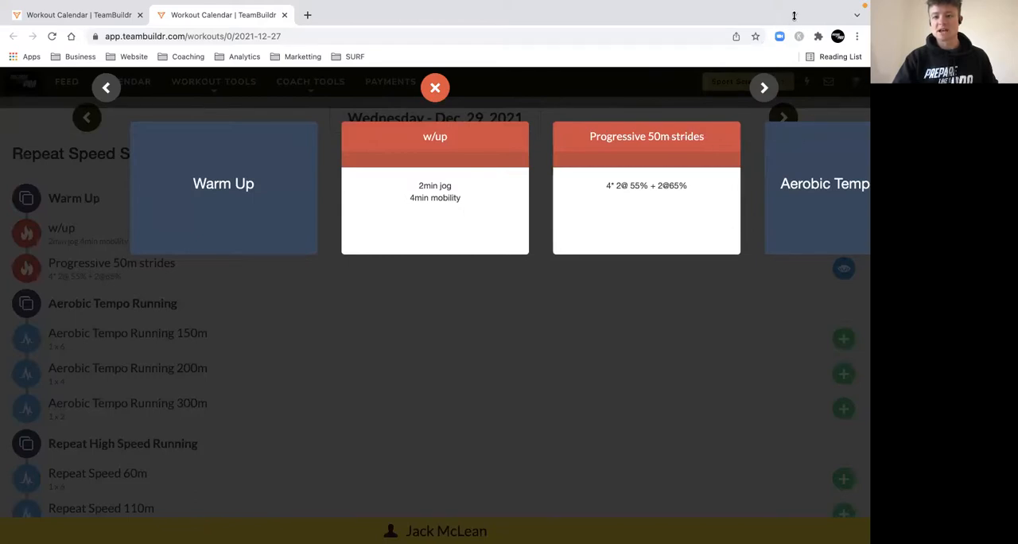
mouse_move(745, 280)
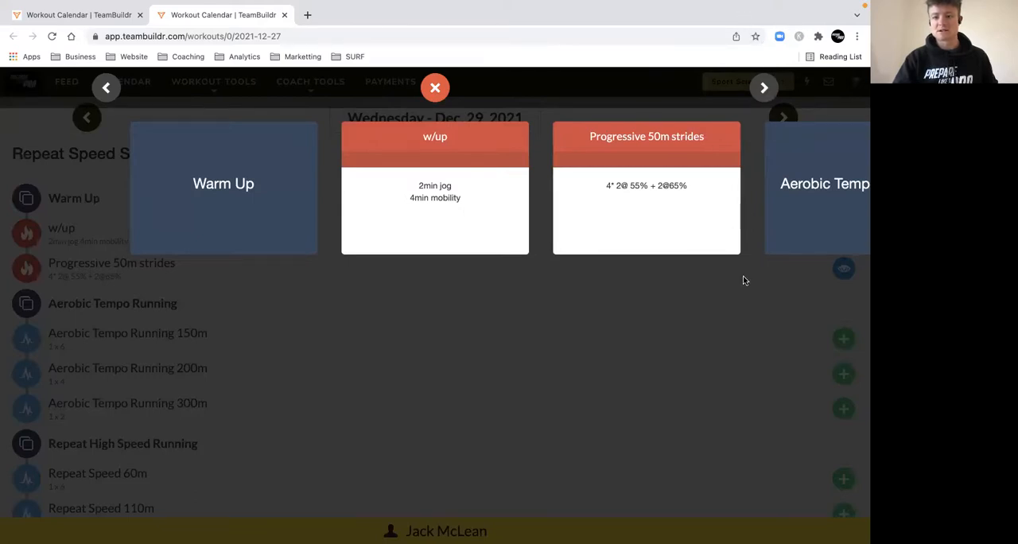
Advance the carousel to the Aerobic Tempo Running 150m, 200m and 300m cards
left_click(763, 87)
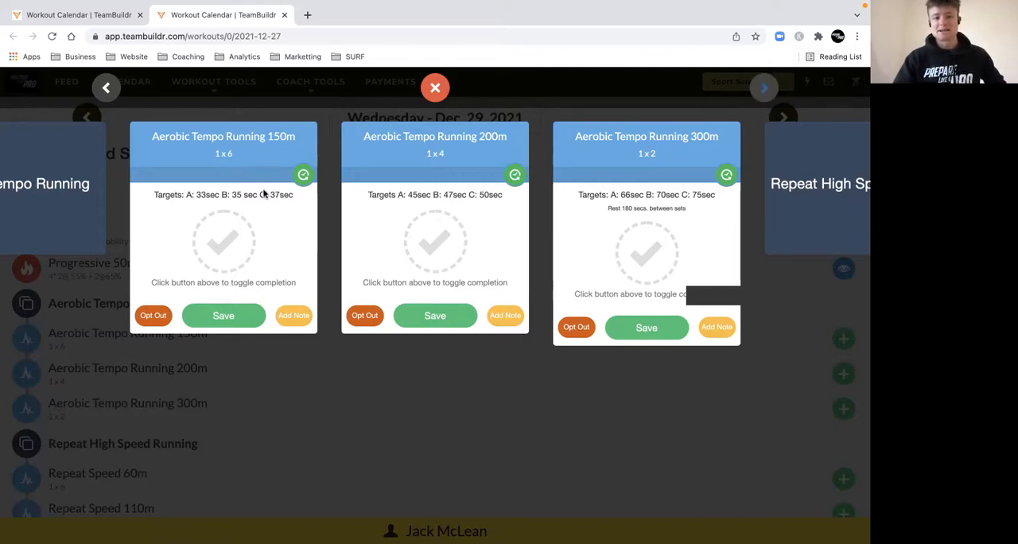
mouse_move(225, 201)
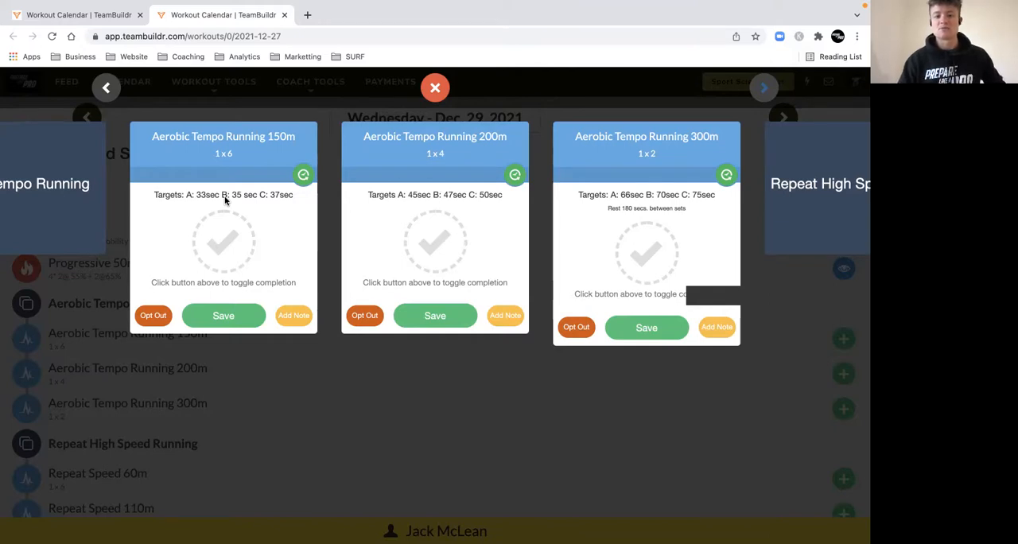
mouse_move(576, 162)
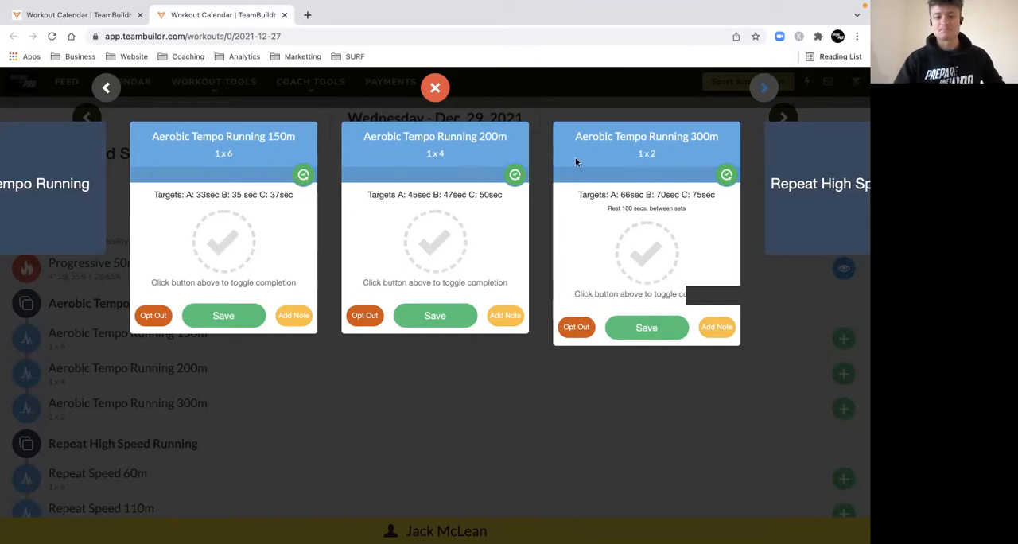
mouse_move(298, 160)
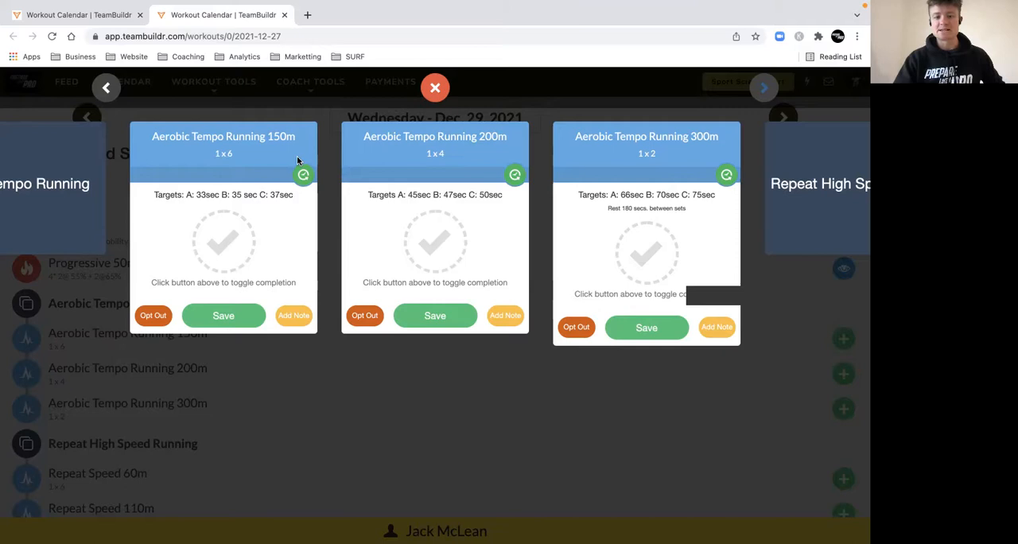
mouse_move(242, 191)
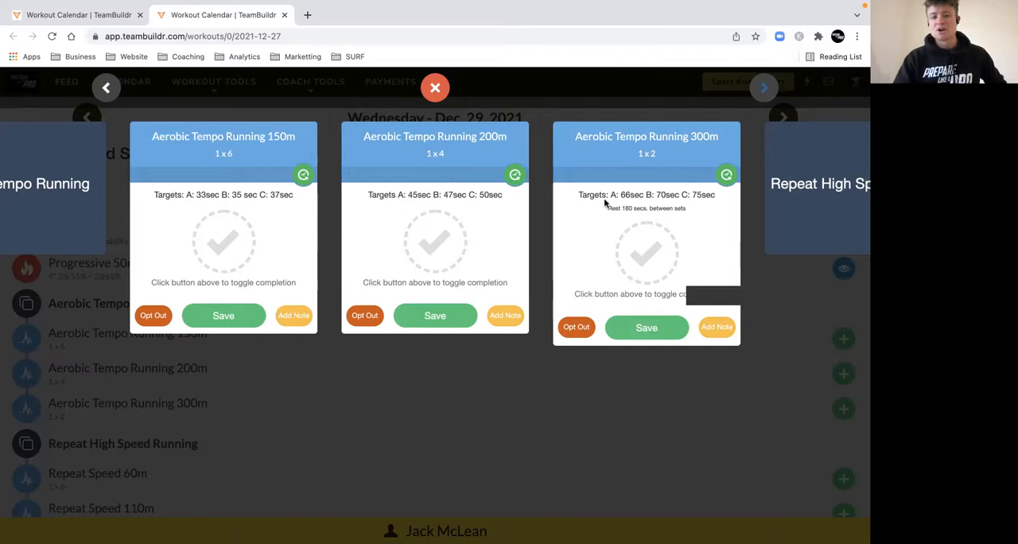
mouse_move(398, 156)
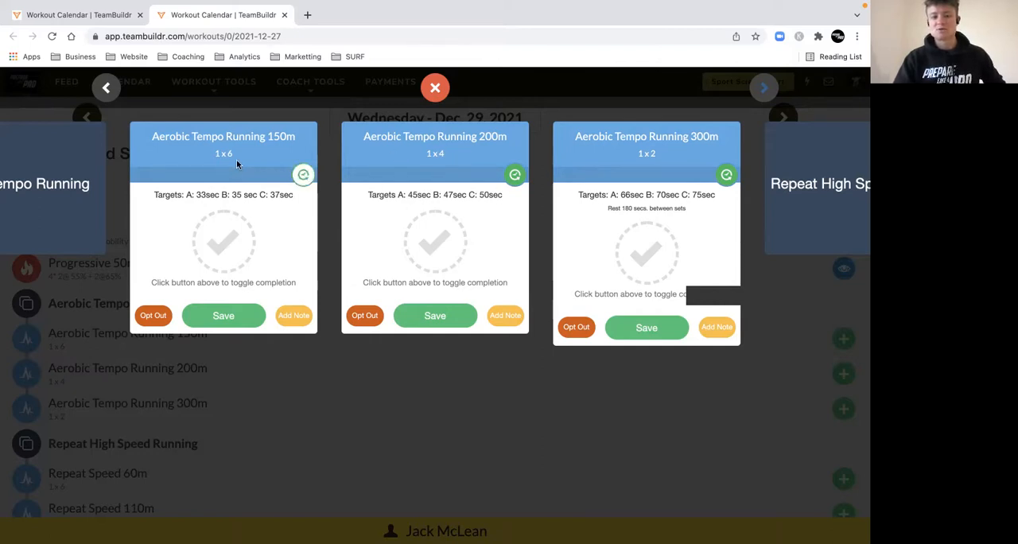
mouse_move(299, 199)
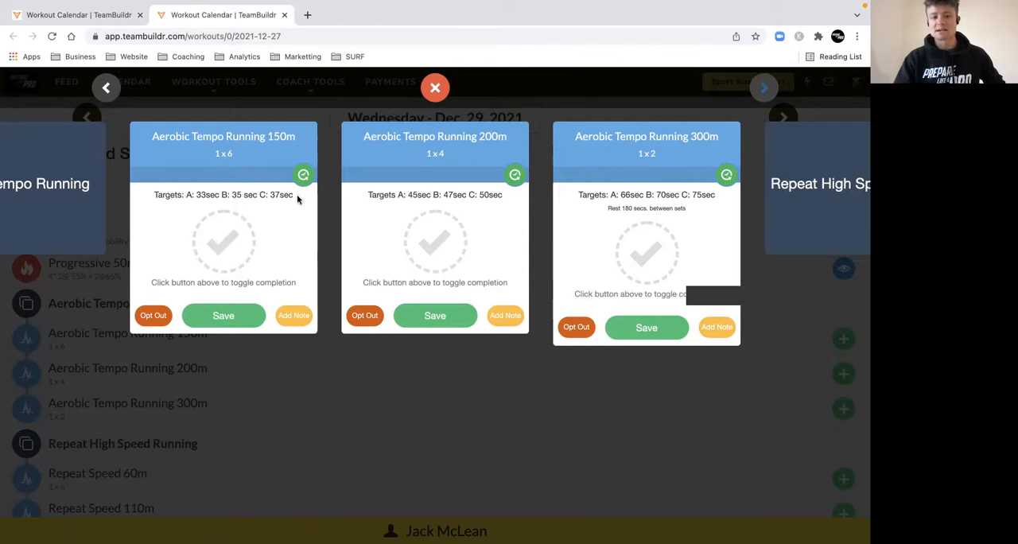
mouse_move(603, 137)
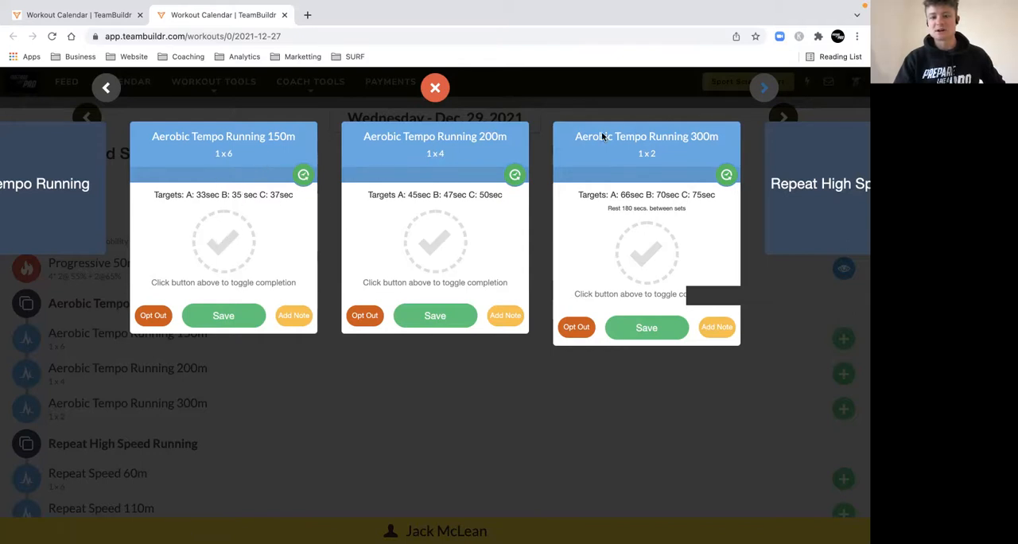
Step forward three cards to centre the Repeat Speed 60m and 110m cards
left_click(762, 87)
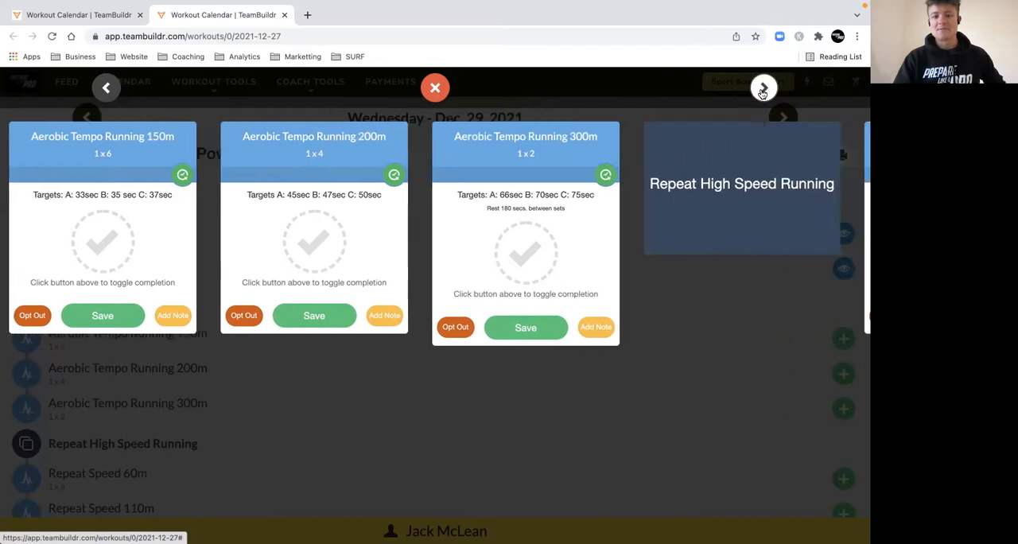
left_click(762, 88)
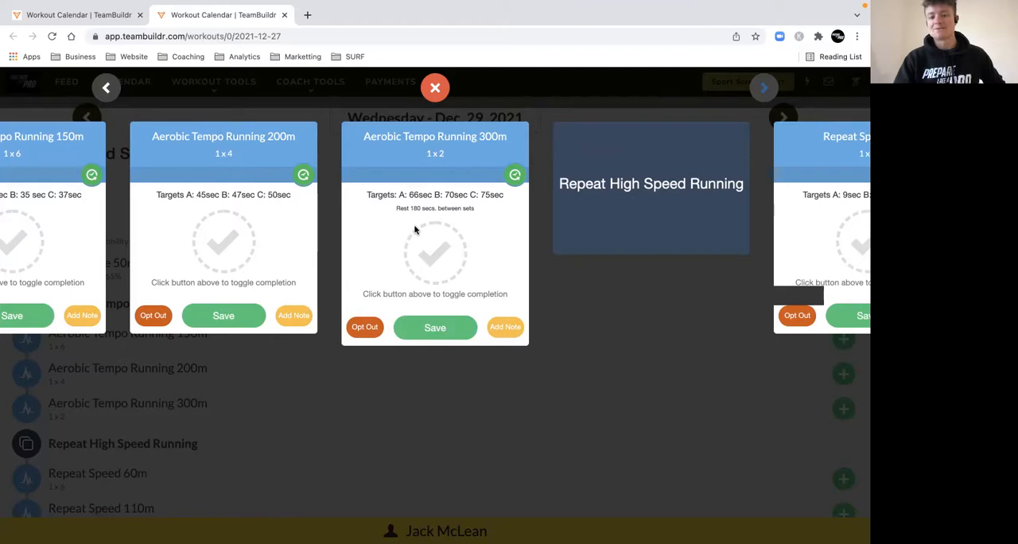
mouse_move(747, 109)
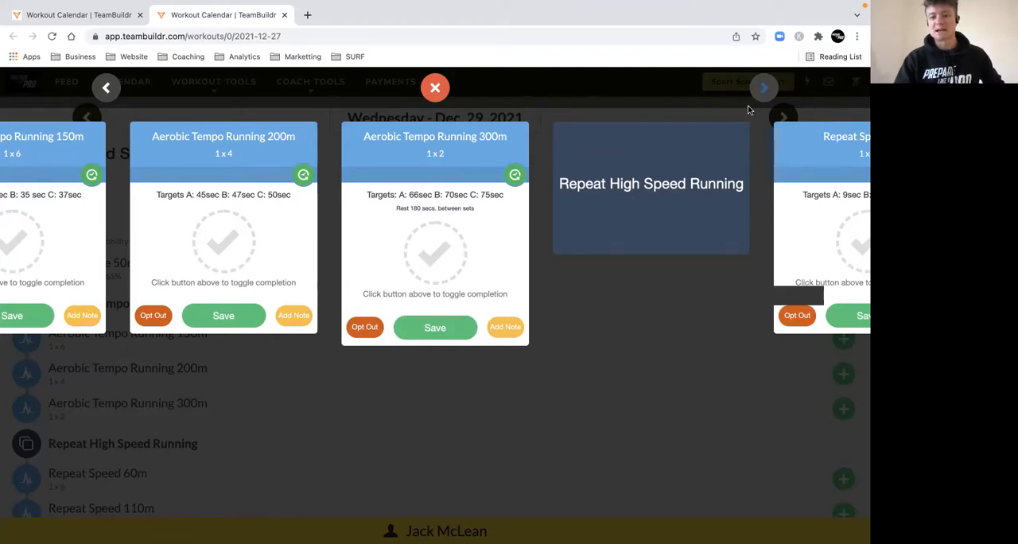
left_click(763, 87)
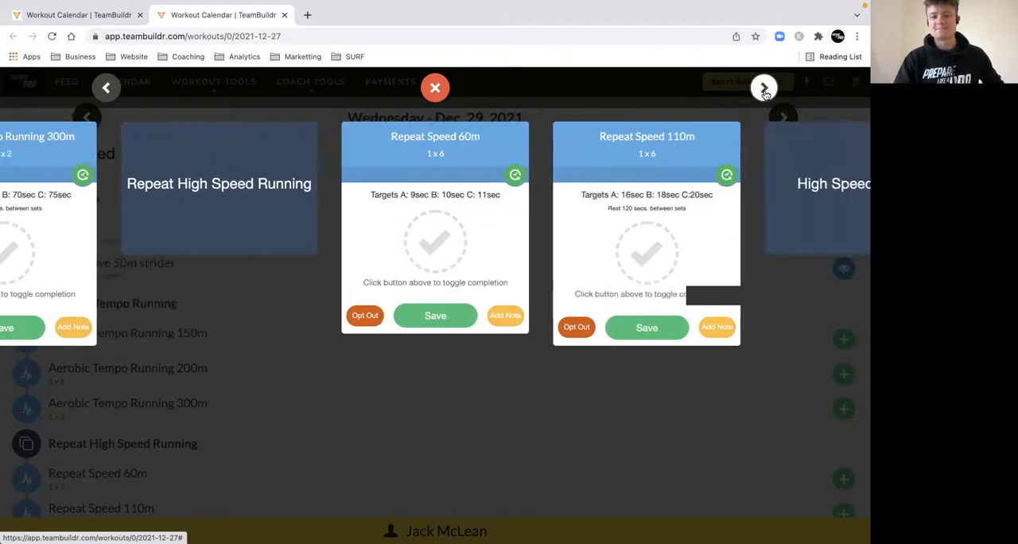
Advance two cards to reach the High Speed Efforts section and Hard Accelerations (20m)
left_click(763, 88)
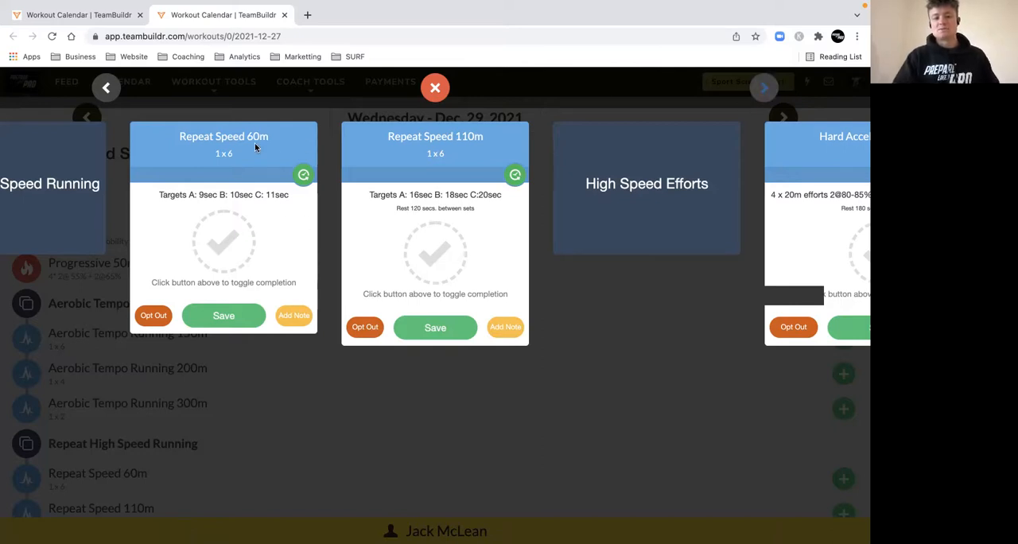
mouse_move(200, 195)
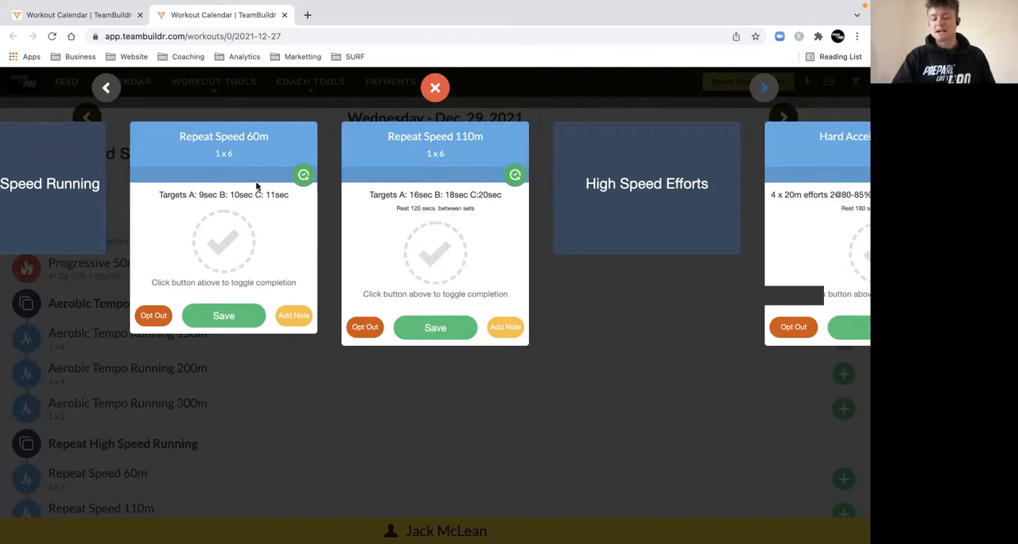
mouse_move(369, 193)
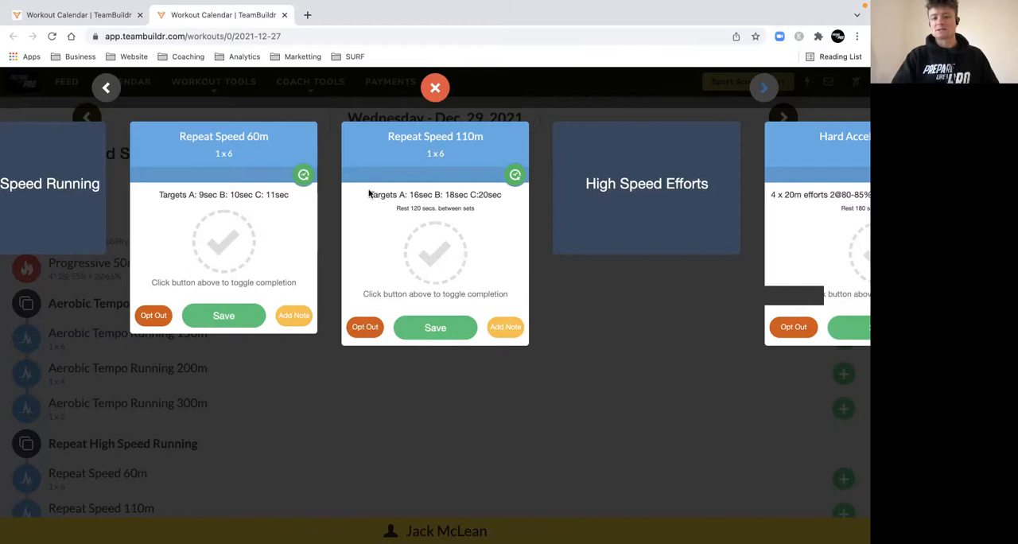
mouse_move(394, 262)
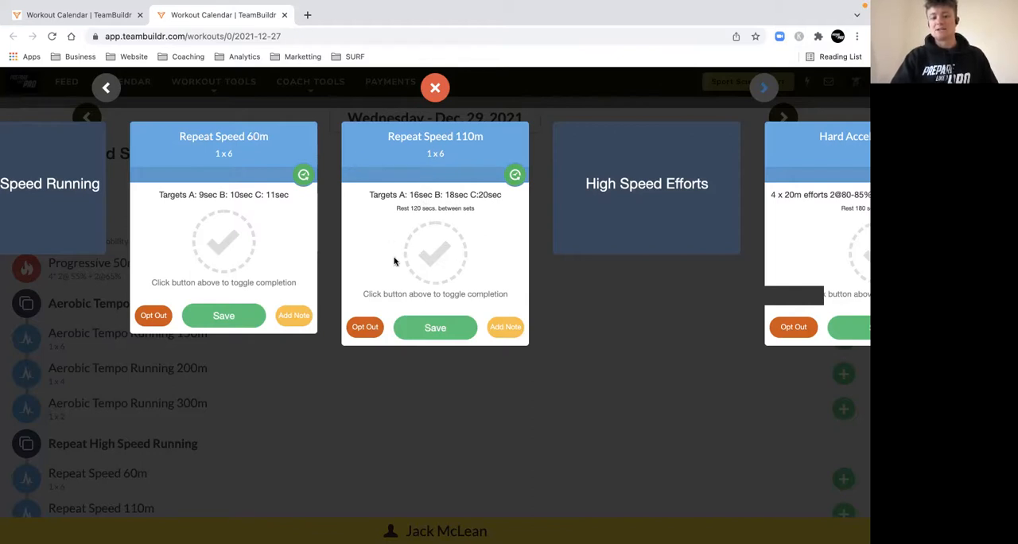
mouse_move(499, 212)
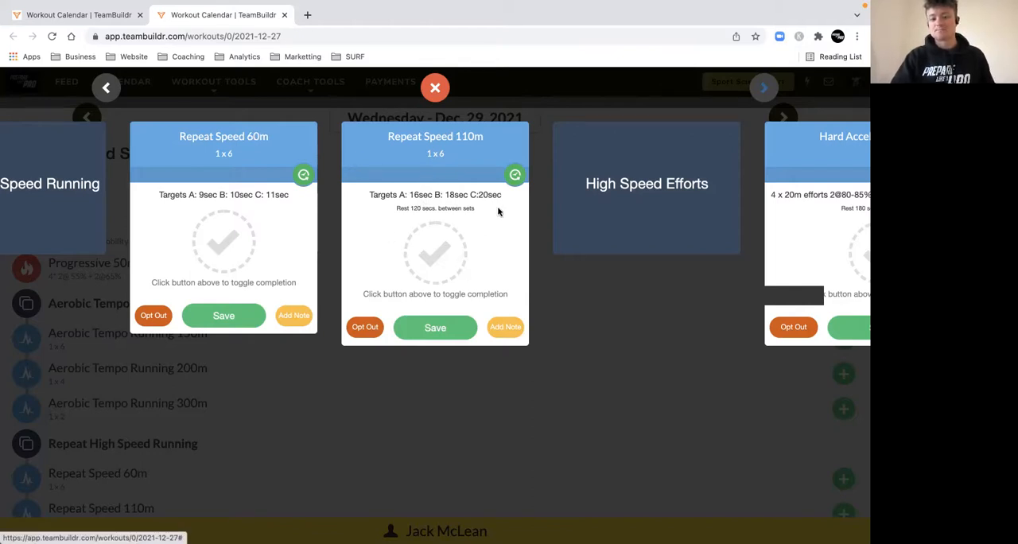
mouse_move(481, 178)
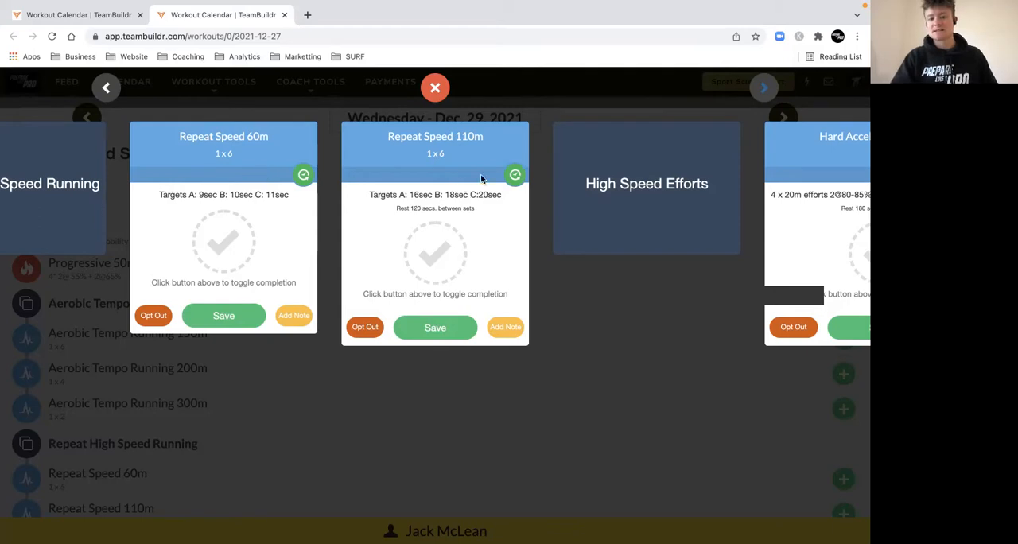
left_click(762, 87)
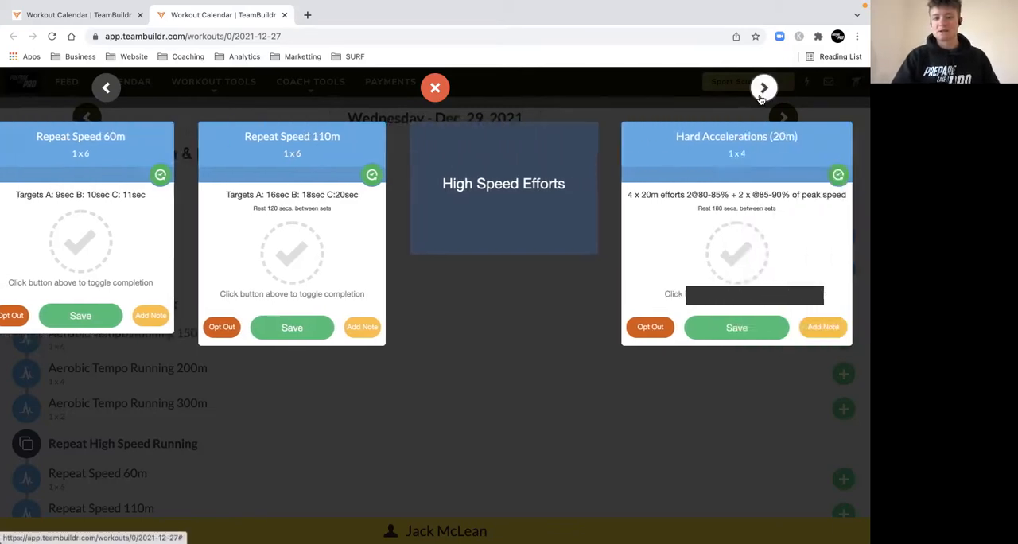
Move two cards ahead to the Aerobic Capacity section's 2min Max Effort card
left_click(762, 87)
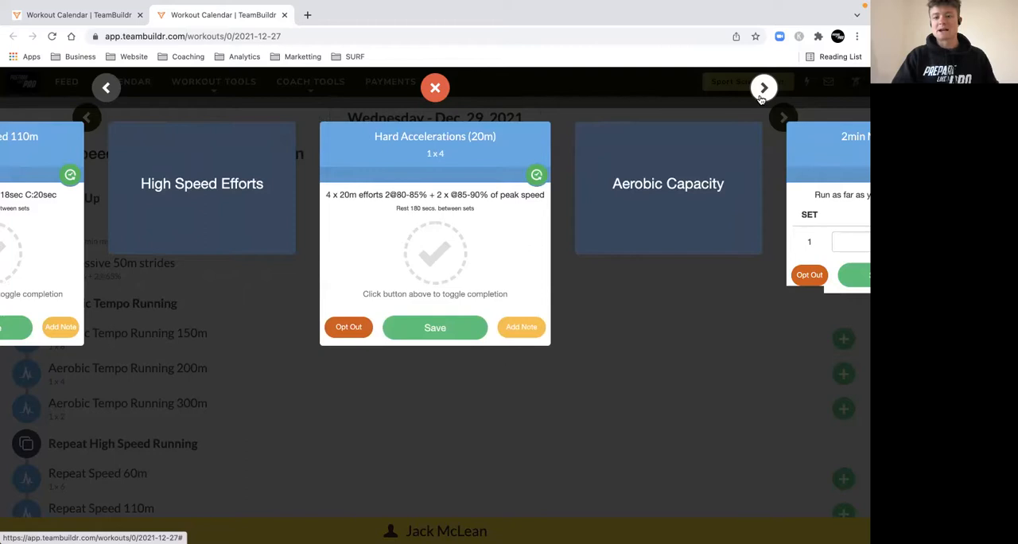
left_click(763, 87)
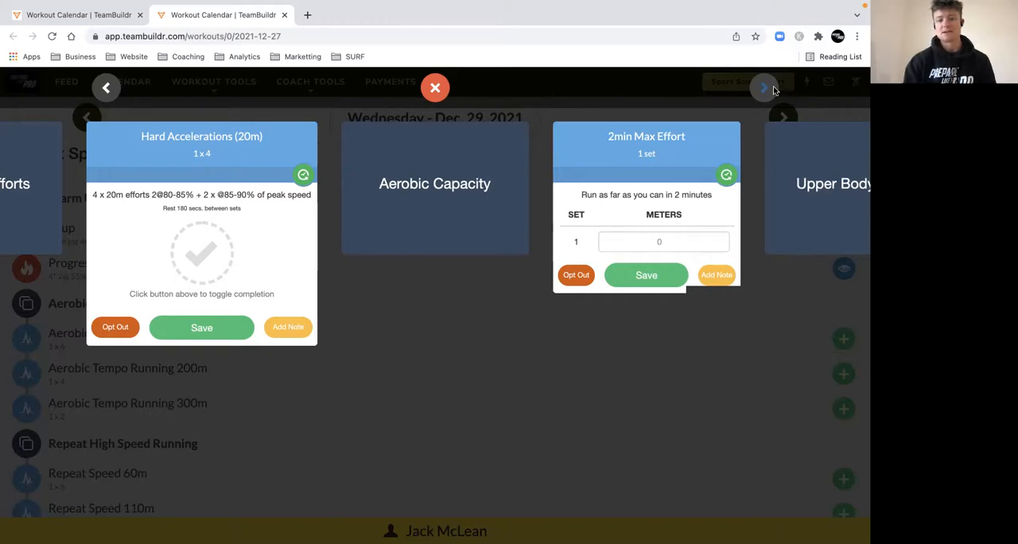
Show the Upper Body Power card, then close the carousel back to the Dec. 29 session list
left_click(763, 88)
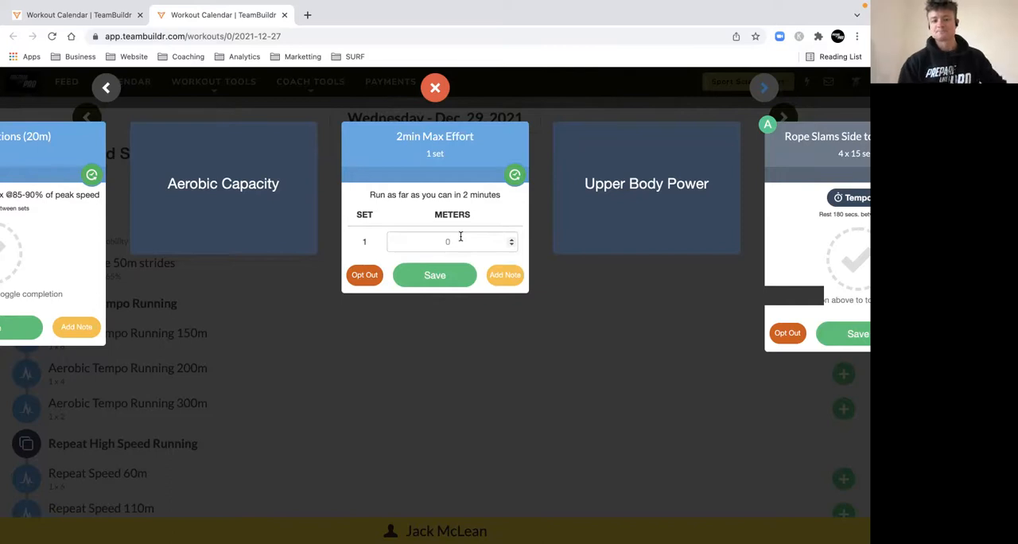
left_click(435, 87)
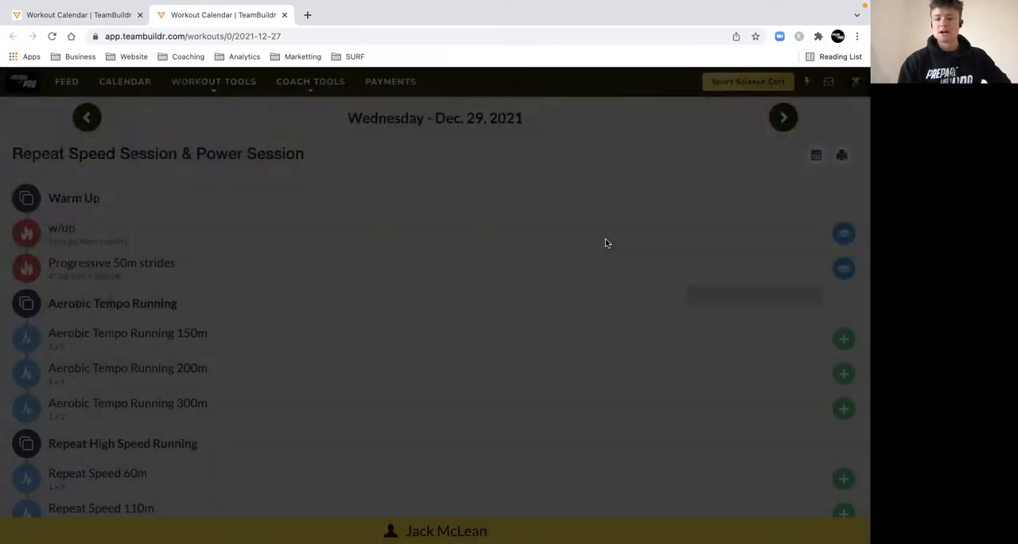